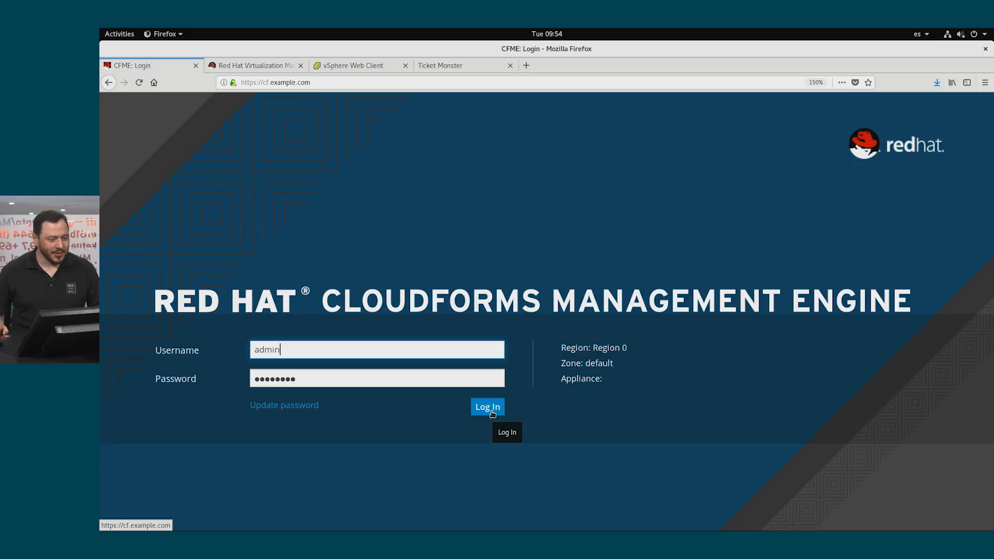
# Sign in as admin to reach the Cloud Intel dashboard.
pyautogui.click(486, 406)
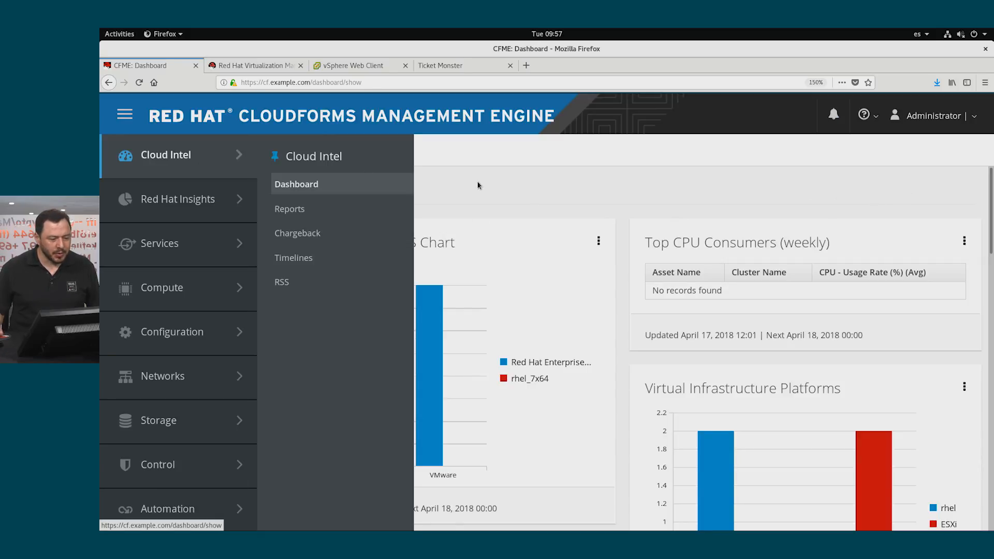
pyautogui.moveTo(308, 199)
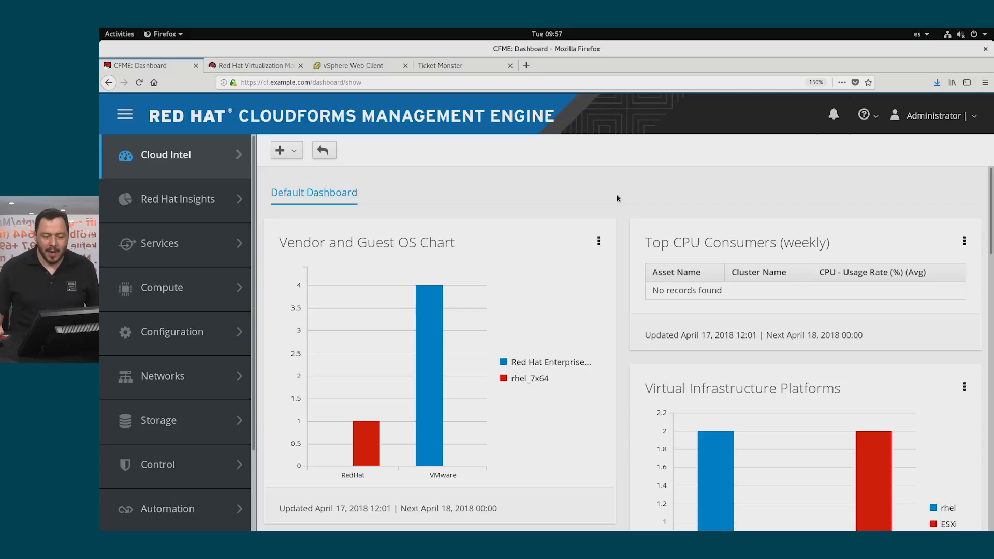
pyautogui.moveTo(717, 202)
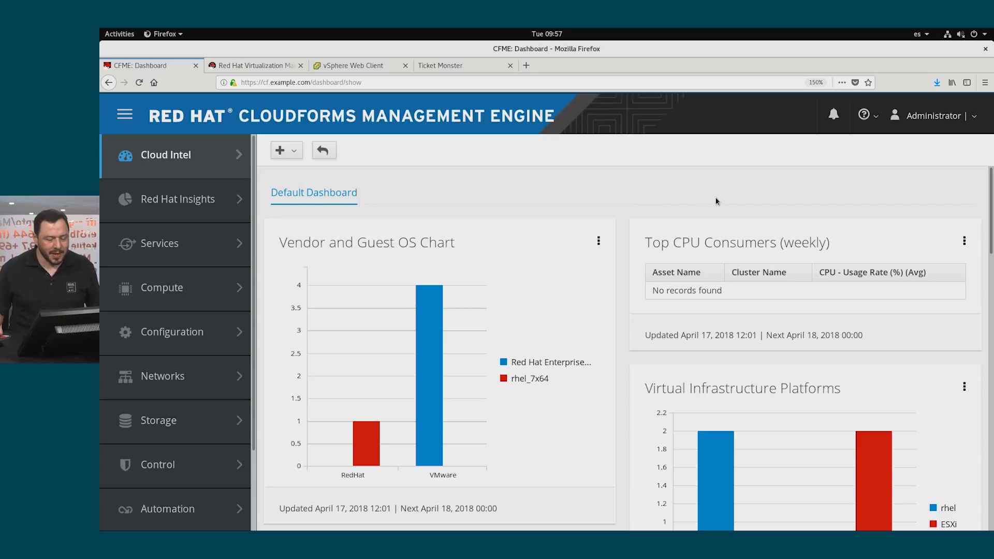
# Scroll through the dashboard widgets: discovered hosts, guest OS breakdown and discovered VMs.
pyautogui.scroll(-3)
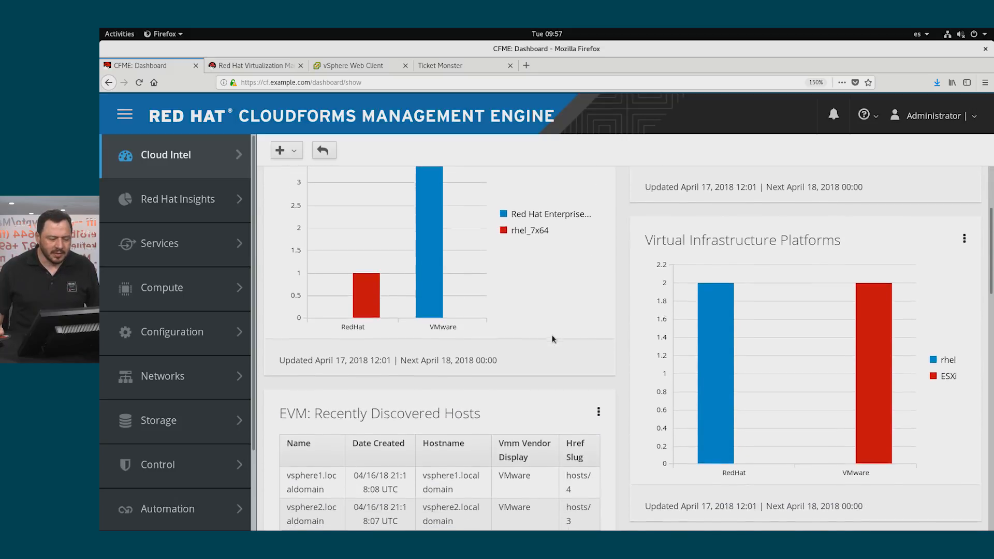
pyautogui.scroll(3)
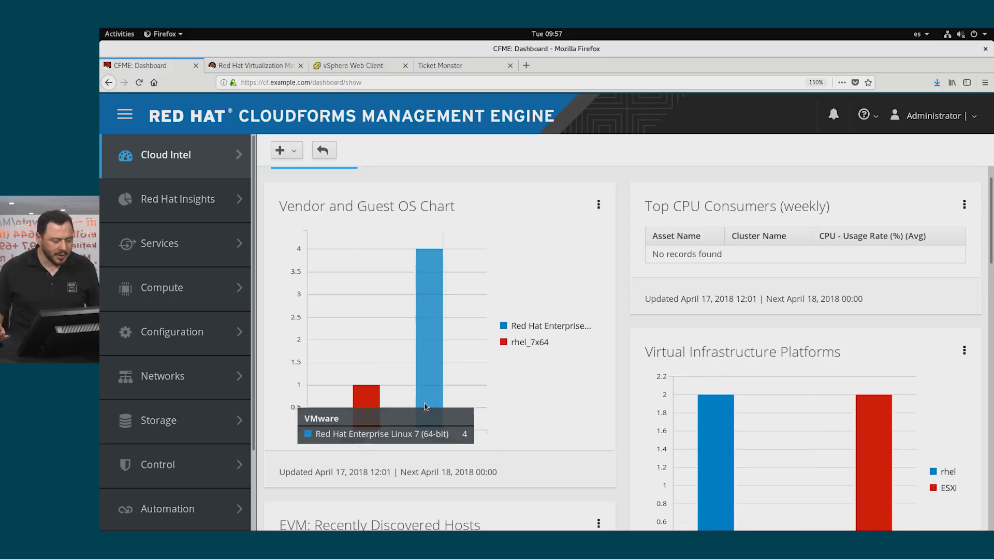
pyautogui.scroll(-3)
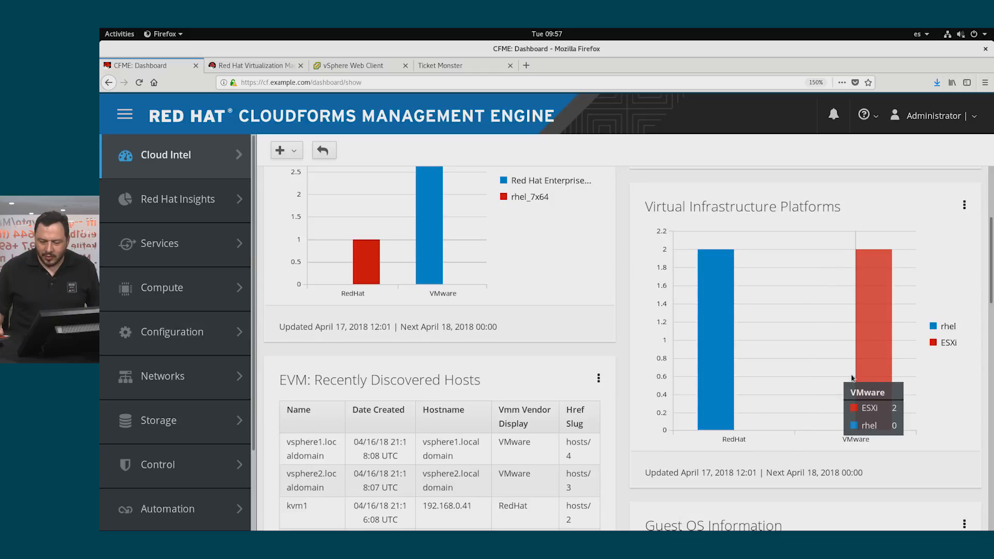
pyautogui.moveTo(734, 386)
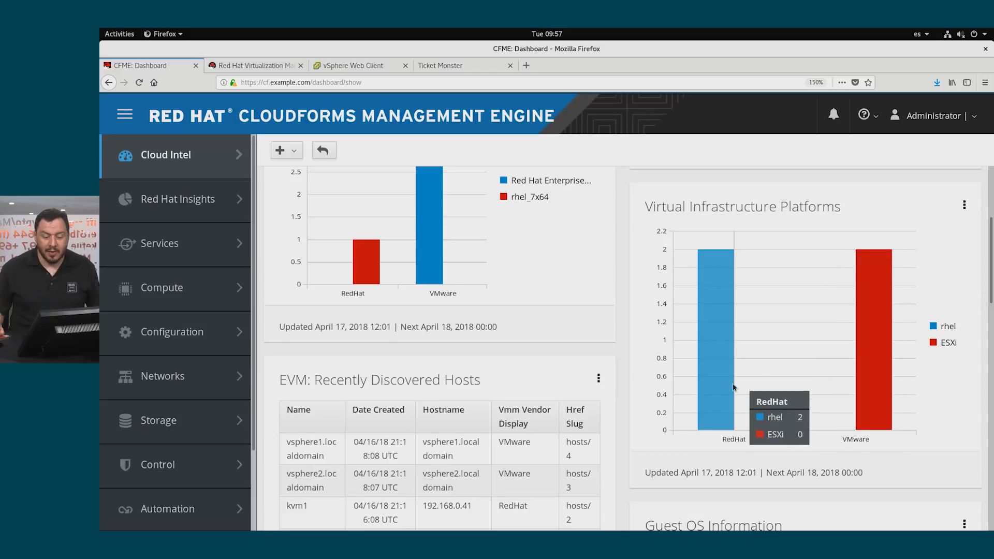
pyautogui.moveTo(719, 284)
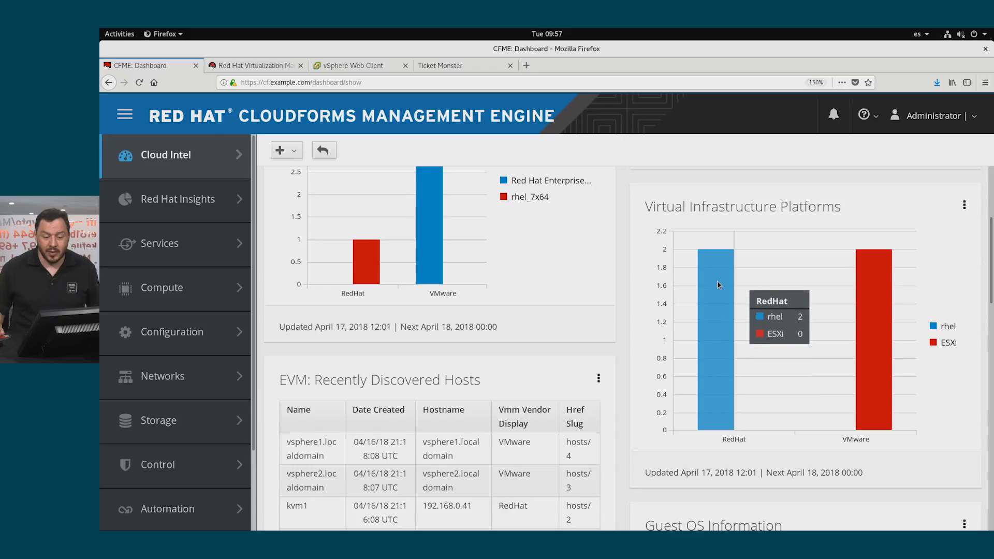
pyautogui.moveTo(895, 363)
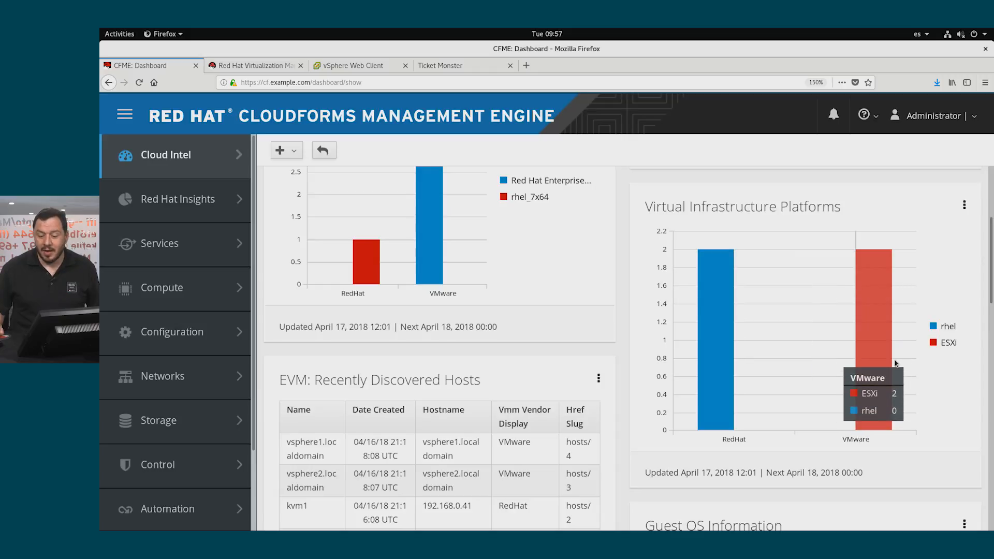
pyautogui.moveTo(733, 346)
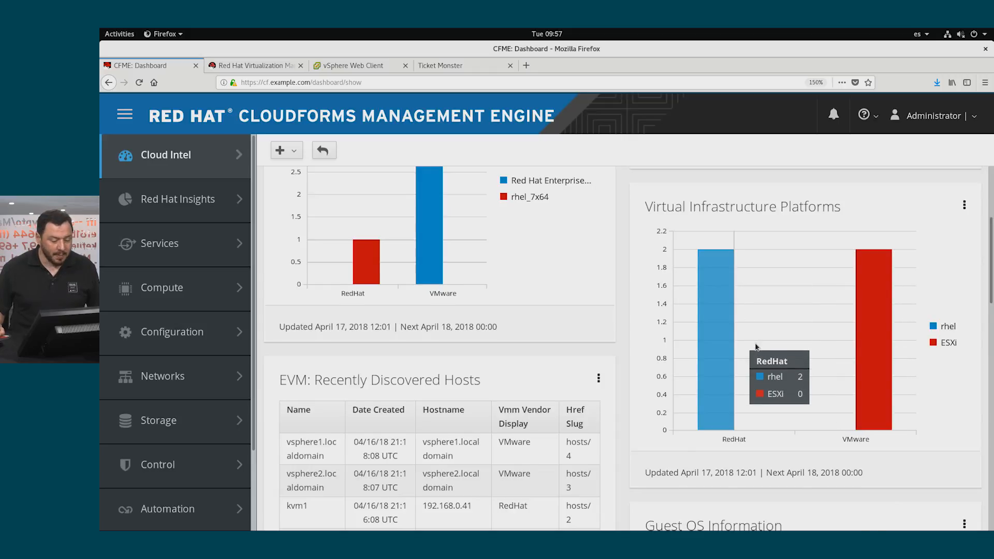
pyautogui.scroll(-3)
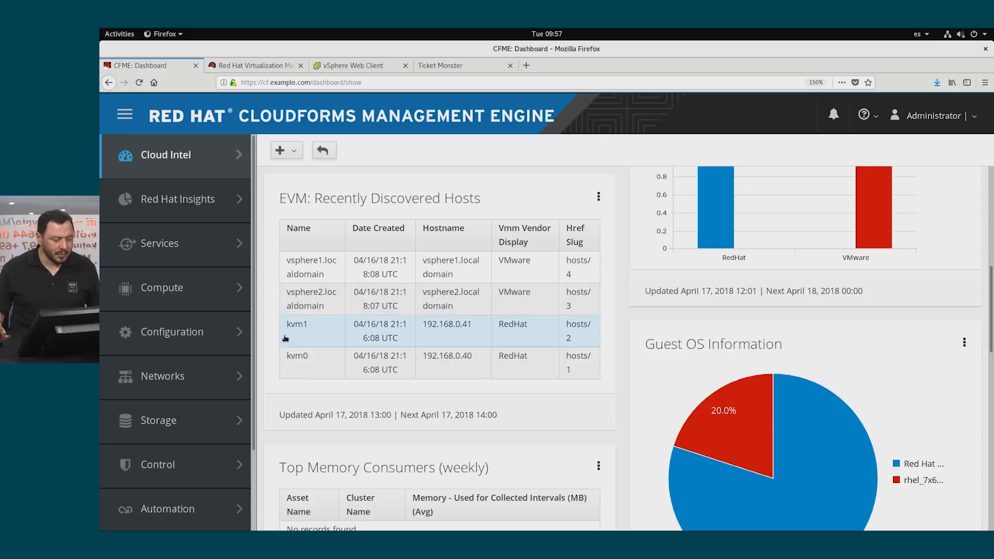
pyautogui.scroll(-3)
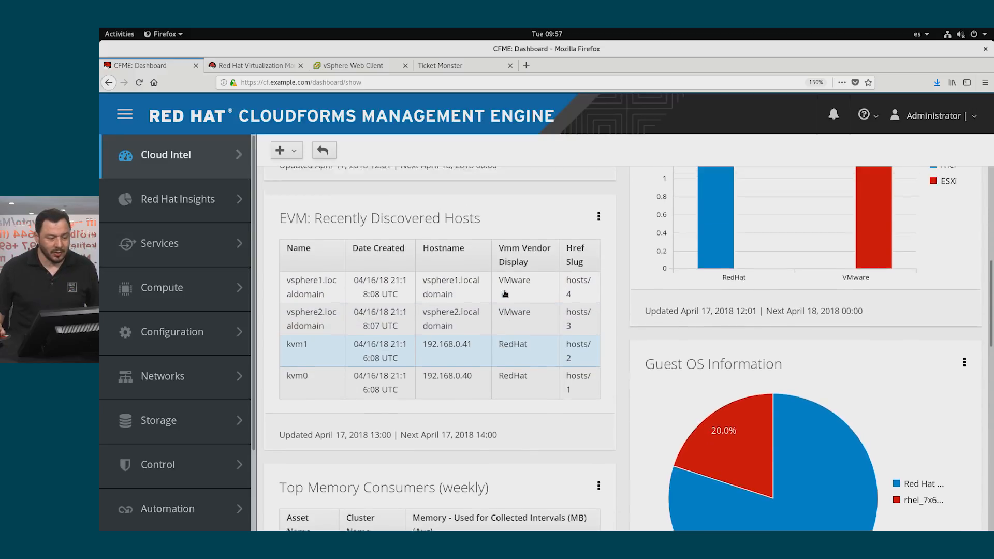
pyautogui.scroll(3)
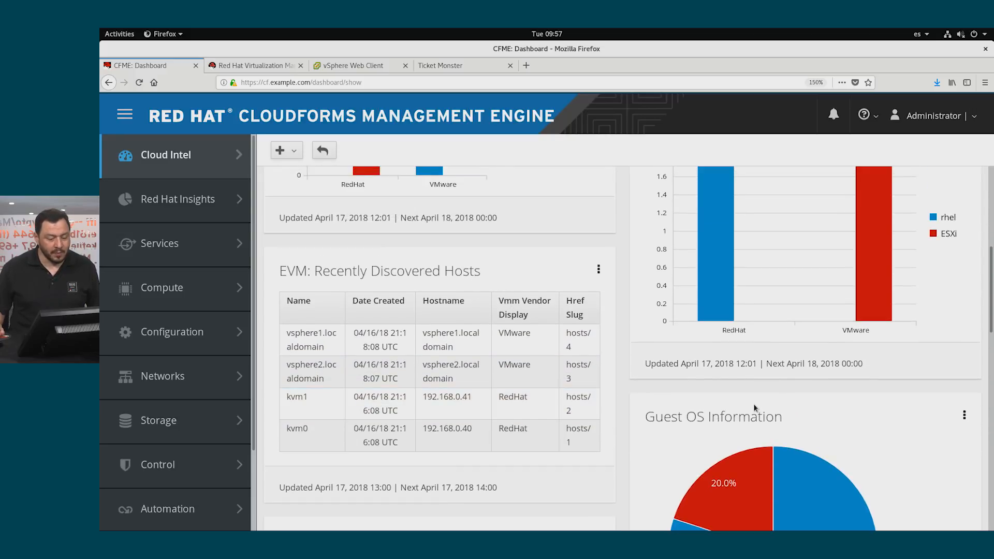
pyautogui.scroll(-3)
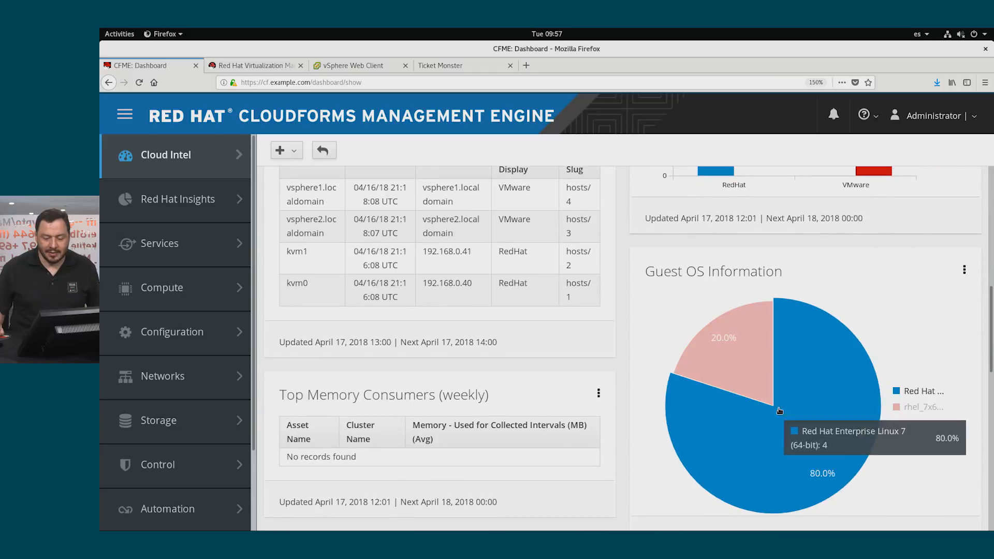
pyautogui.moveTo(809, 388)
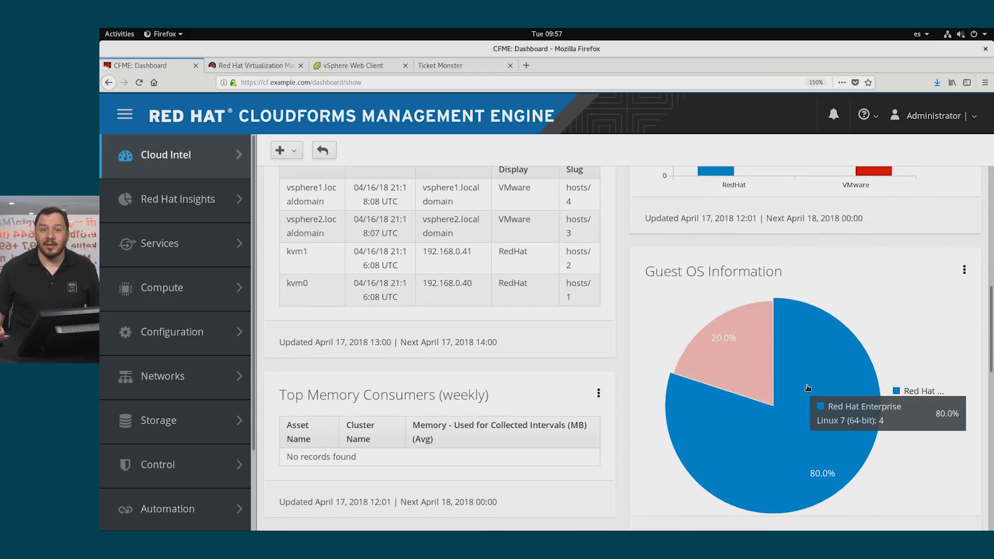
pyautogui.scroll(-3)
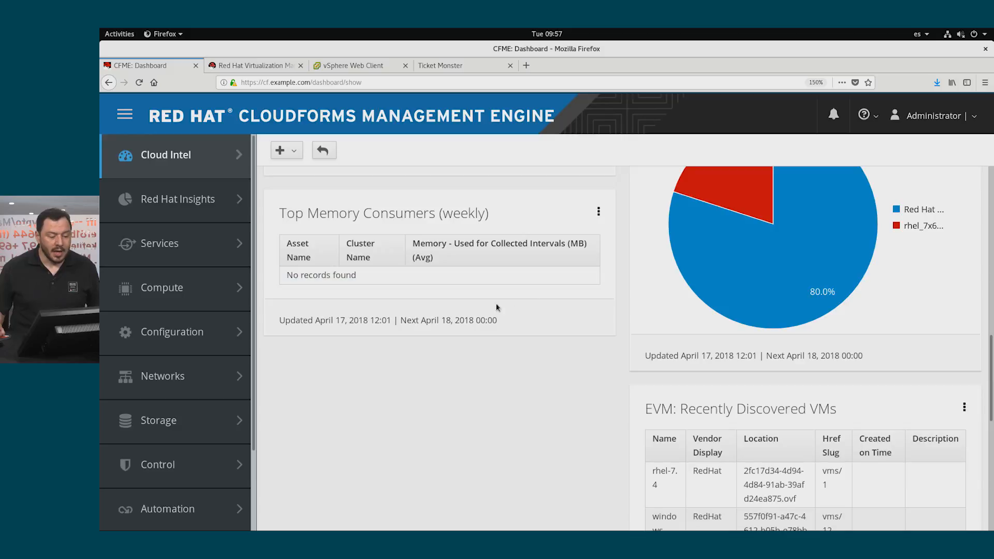
pyautogui.scroll(-3)
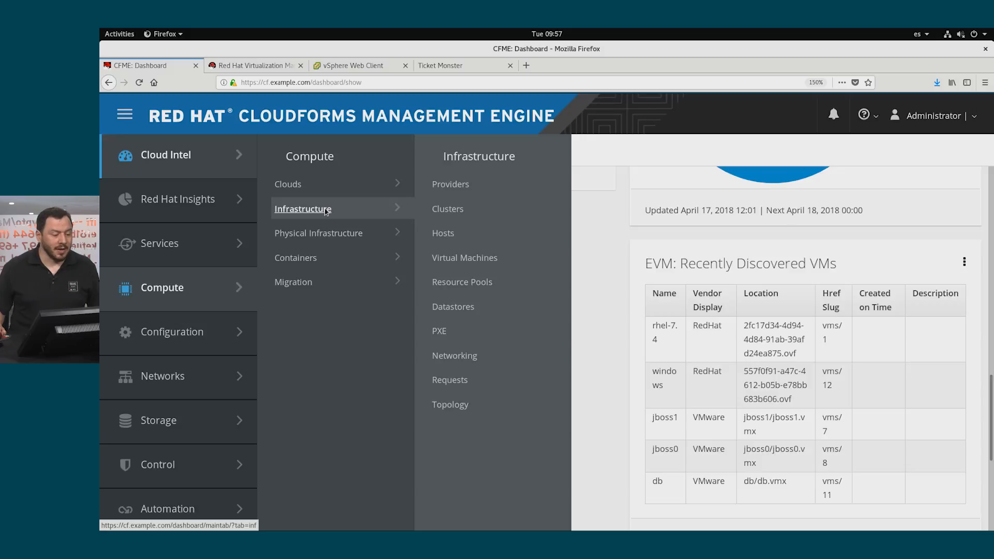
# Show the Infrastructure Providers page listing the RHV and vSphere providers.
pyautogui.click(303, 208)
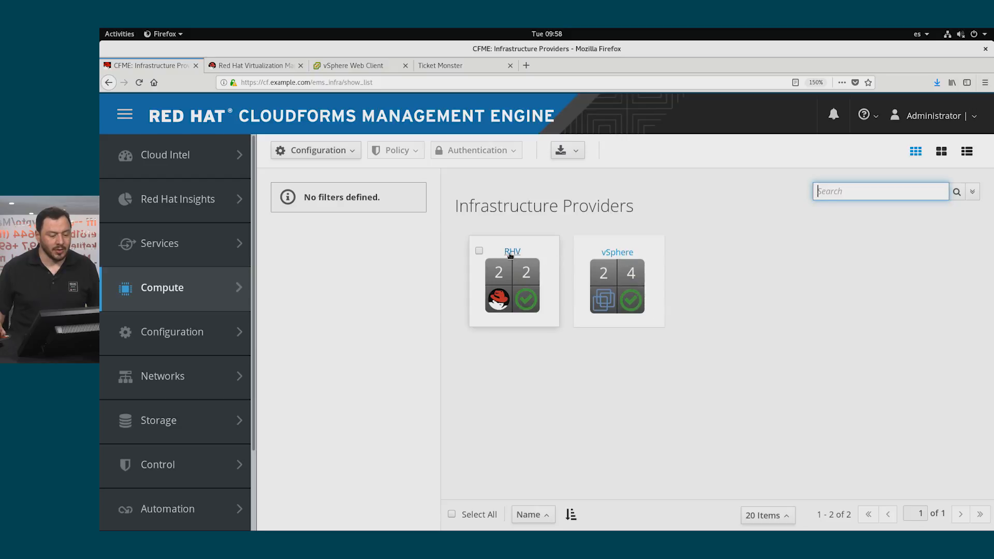
# Show the RHV provider dashboard (1 cluster, 2 hosts, 3 datastores, 2 VMs, 4 templates) and head to its hosts.
pyautogui.click(512, 251)
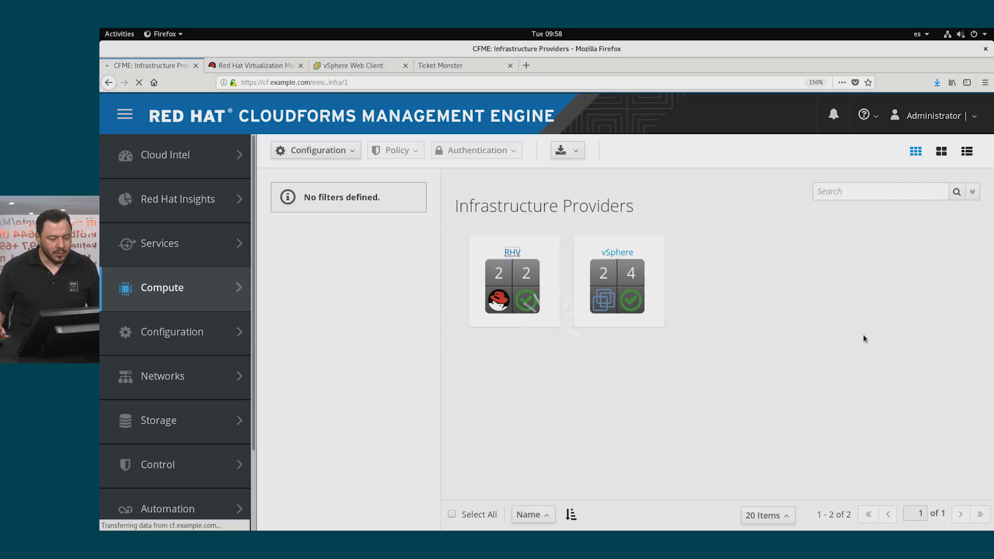
pyautogui.moveTo(849, 341)
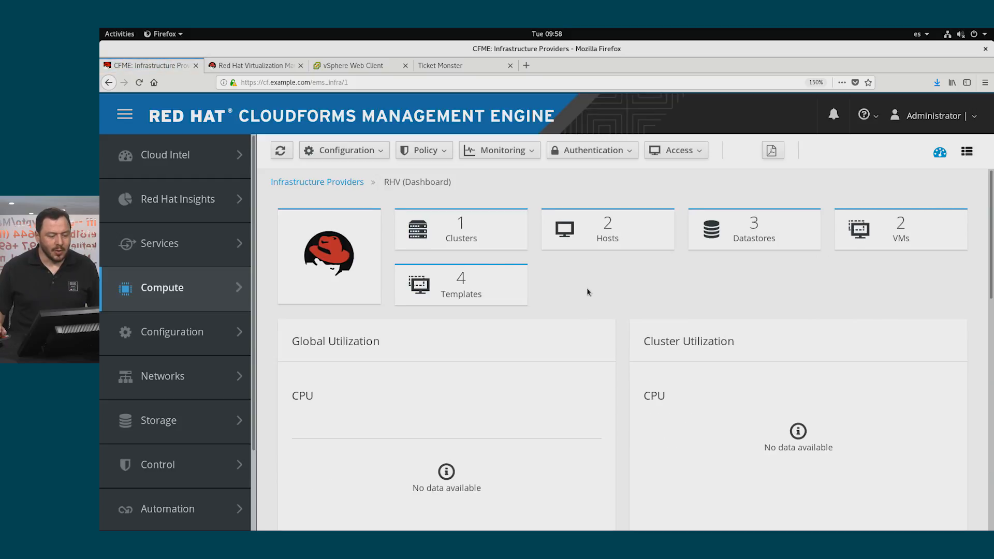
pyautogui.moveTo(754, 250)
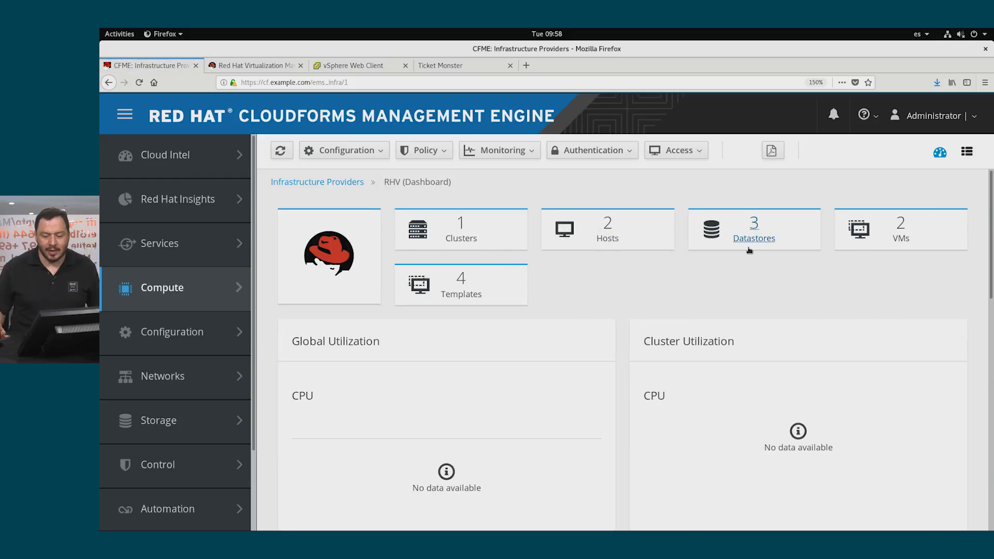
pyautogui.moveTo(607, 237)
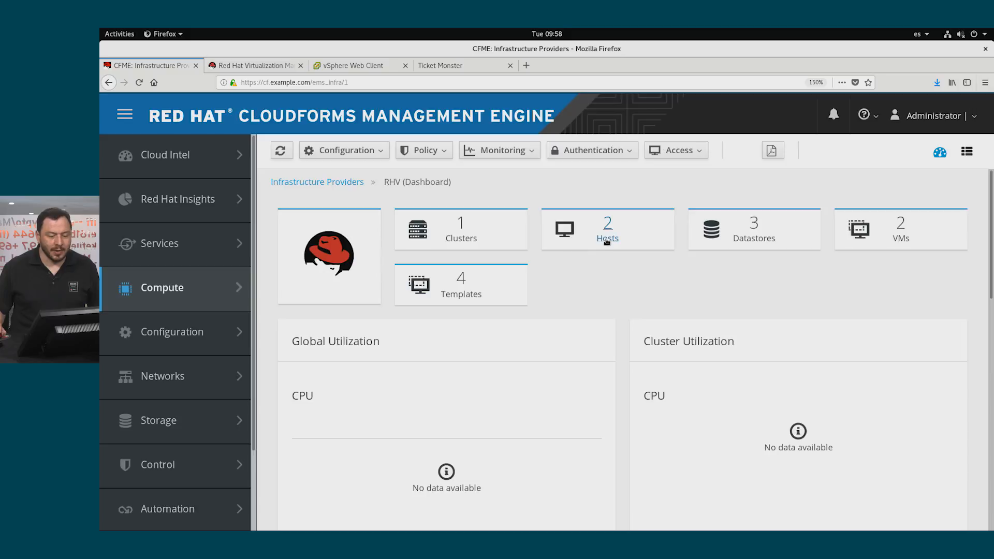
pyautogui.click(607, 238)
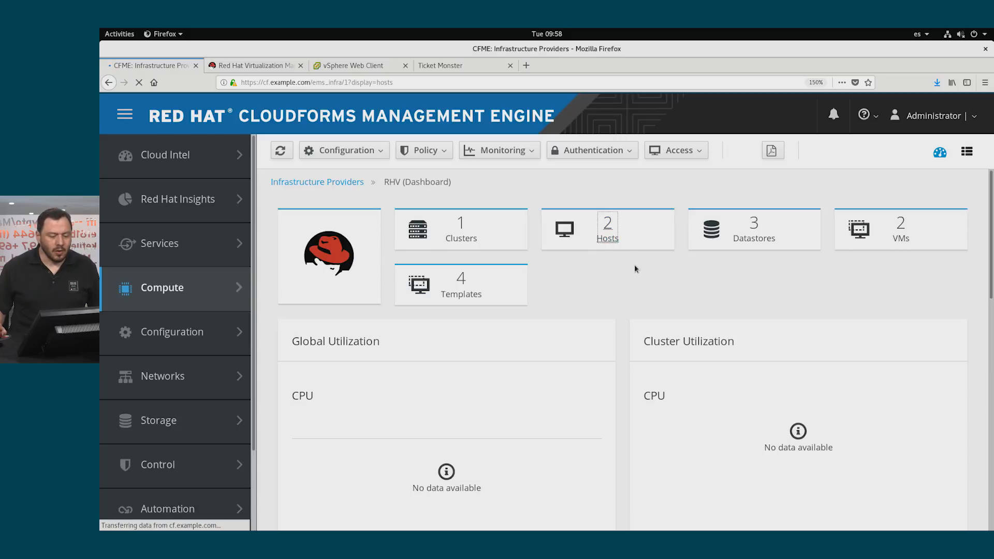
# List RHV's managed hosts kvm0 and kvm1 and select host kvm0.
pyautogui.click(607, 229)
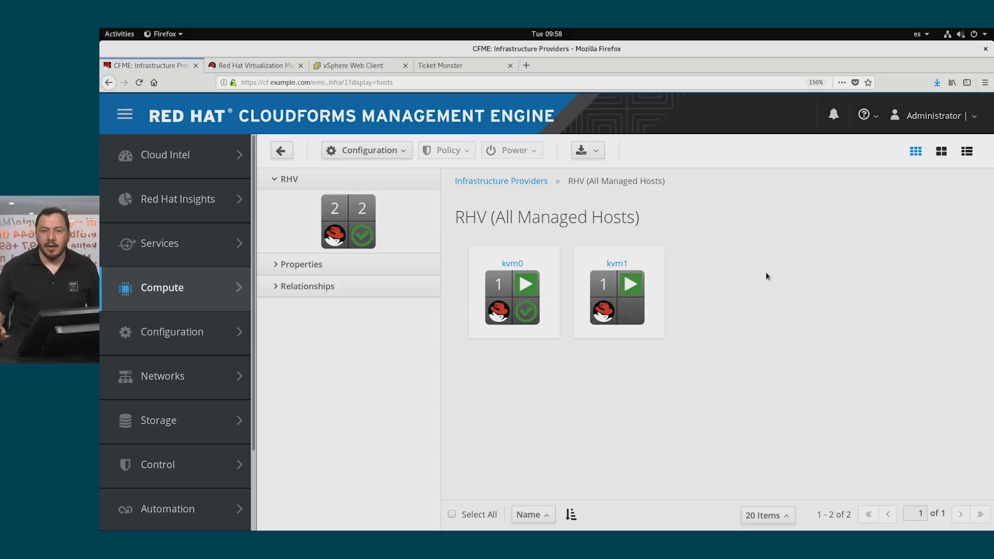
pyautogui.moveTo(752, 289)
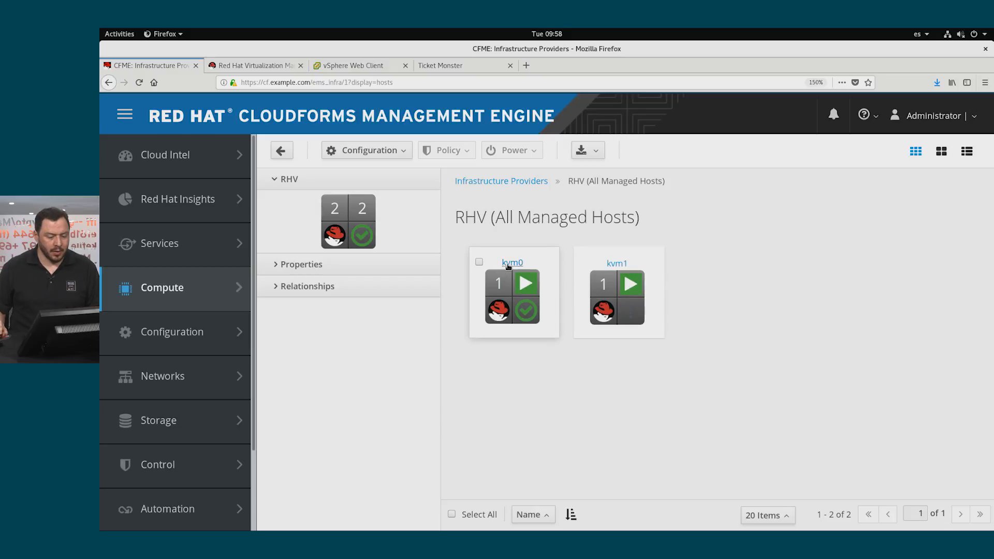
pyautogui.click(512, 263)
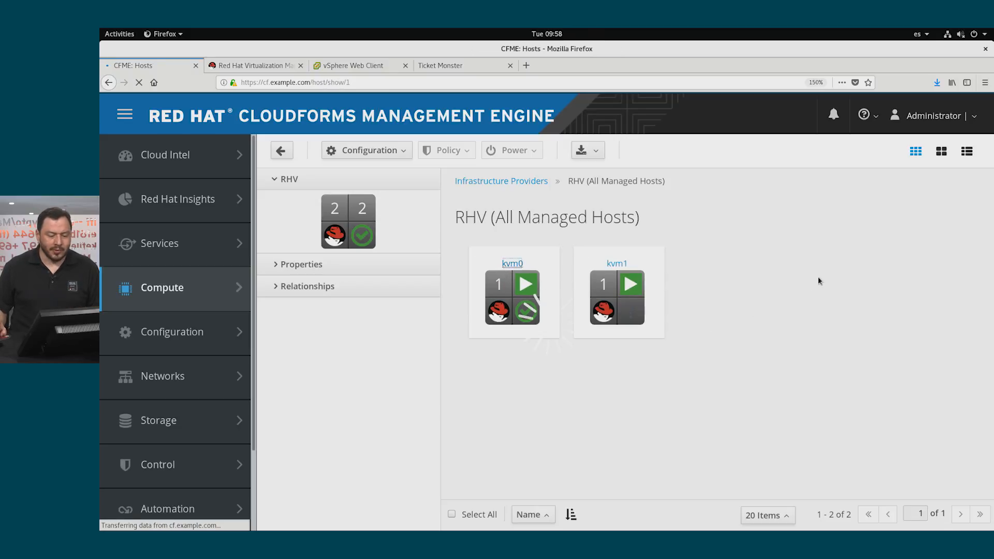
# Review kvm0's summary down to its Smart Management V2V transformation host and VDDK method tags.
pyautogui.click(513, 264)
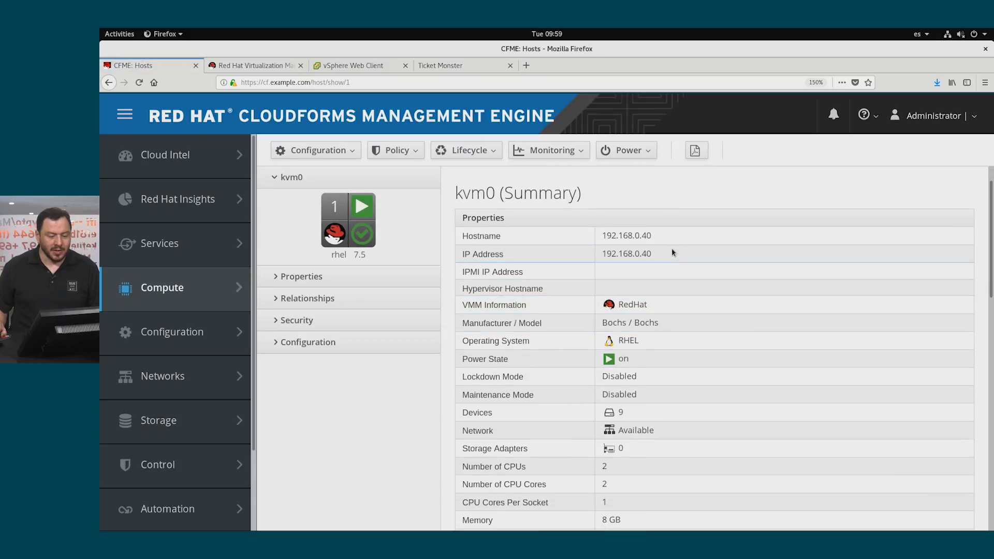
pyautogui.scroll(-3)
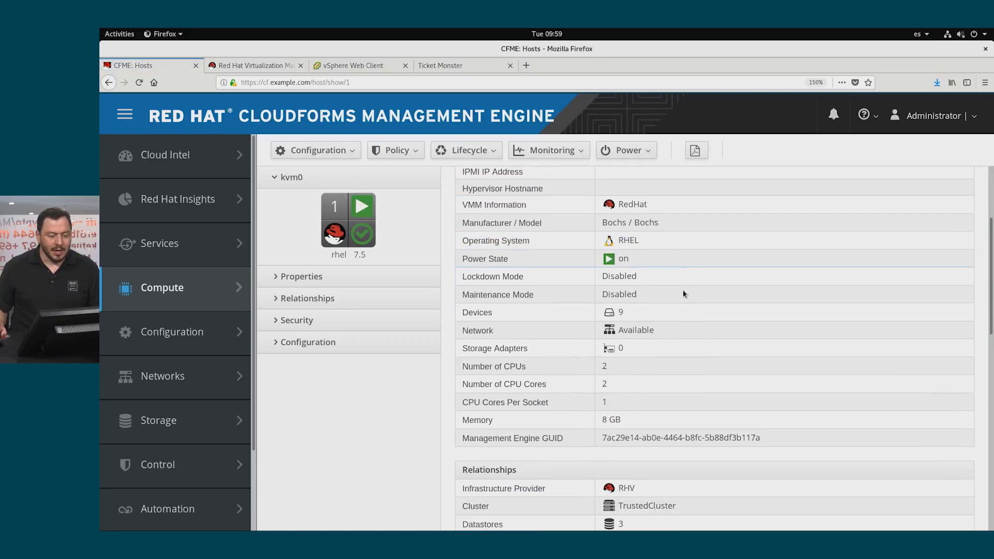
pyautogui.scroll(-3)
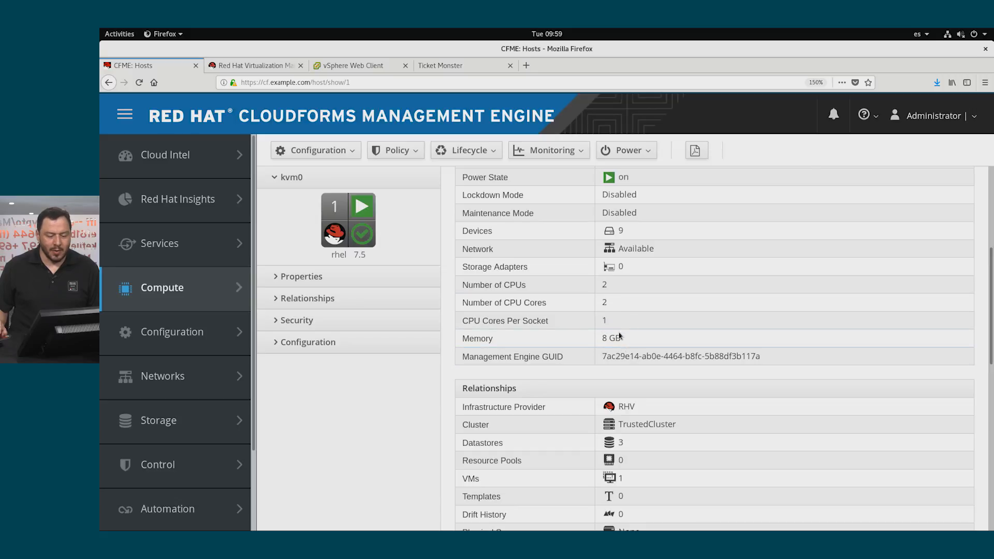
pyautogui.scroll(-3)
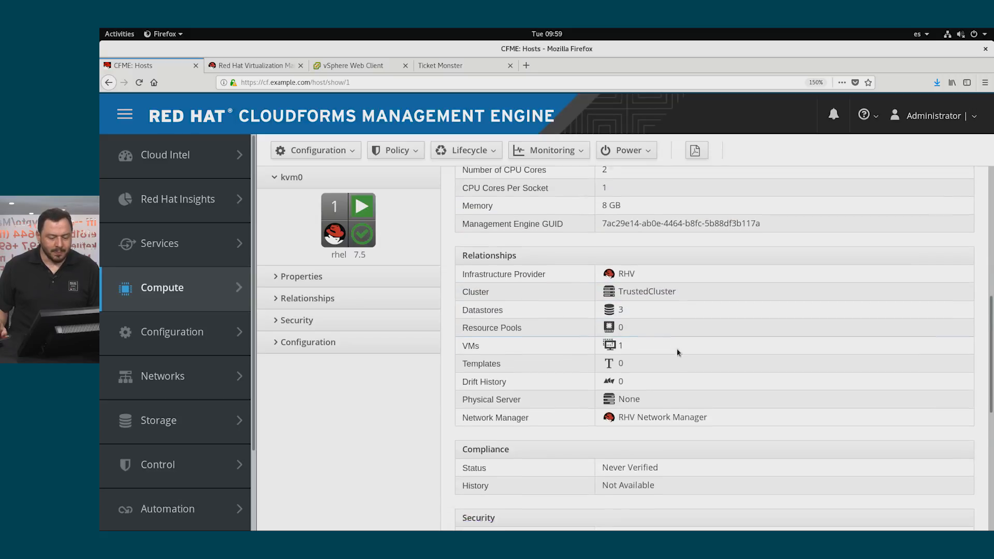
pyautogui.scroll(-3)
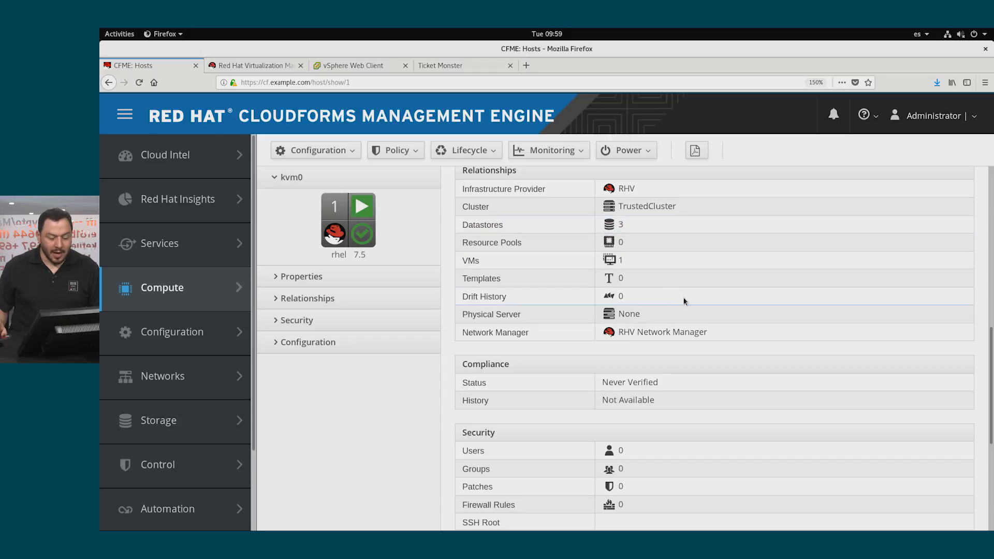
pyautogui.scroll(-3)
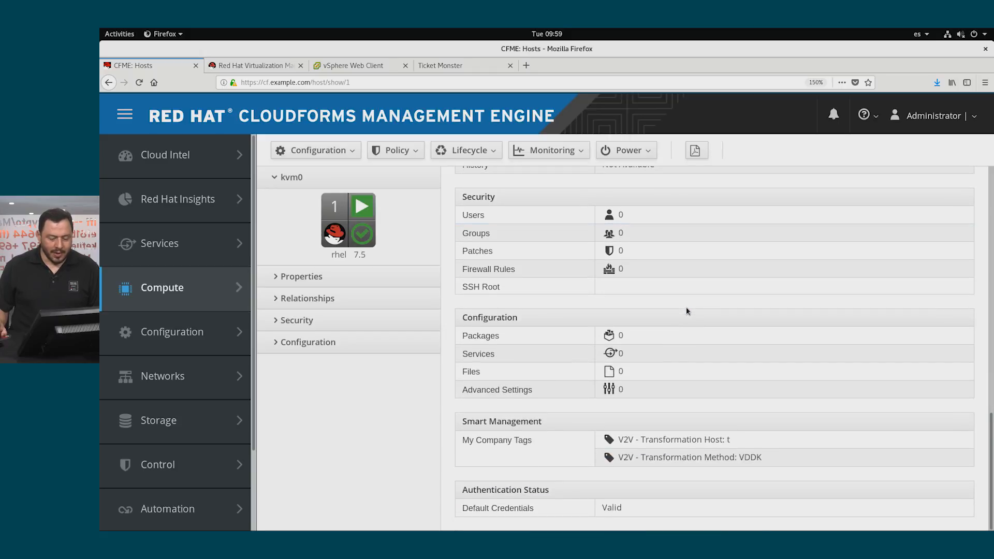
pyautogui.moveTo(712, 430)
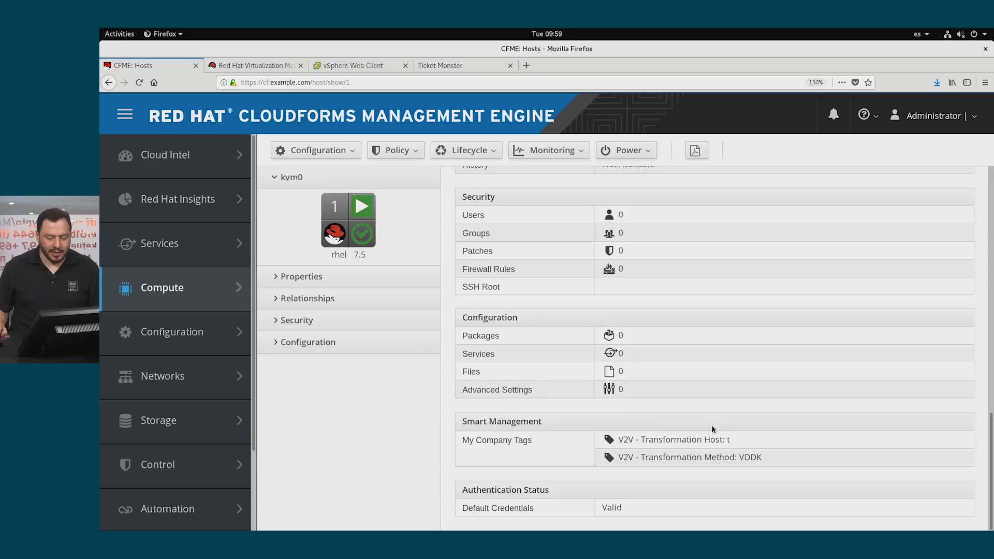
pyautogui.click(394, 150)
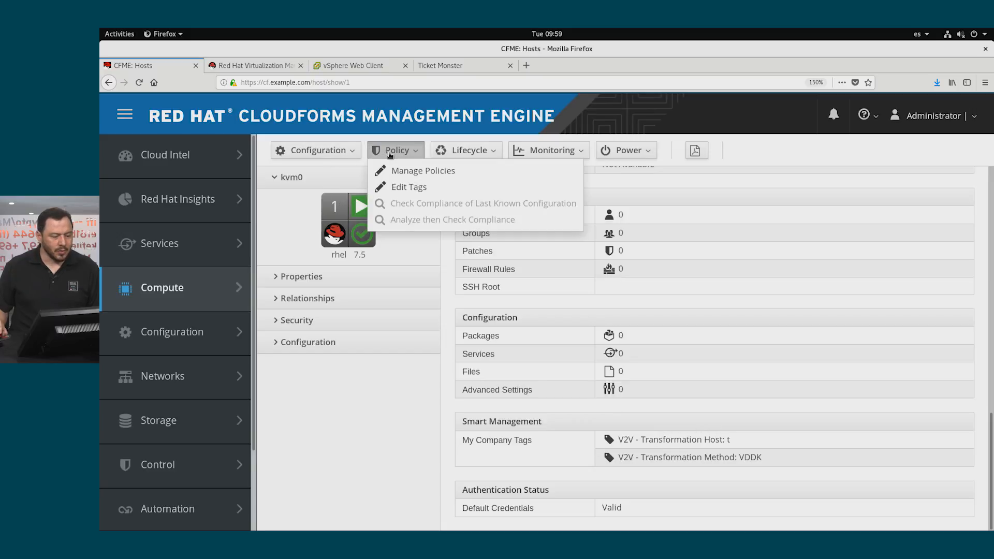
# Bring up Edit Tags for kvm0 showing Transformation Host 't' and Method 'VDDK'.
pyautogui.click(409, 186)
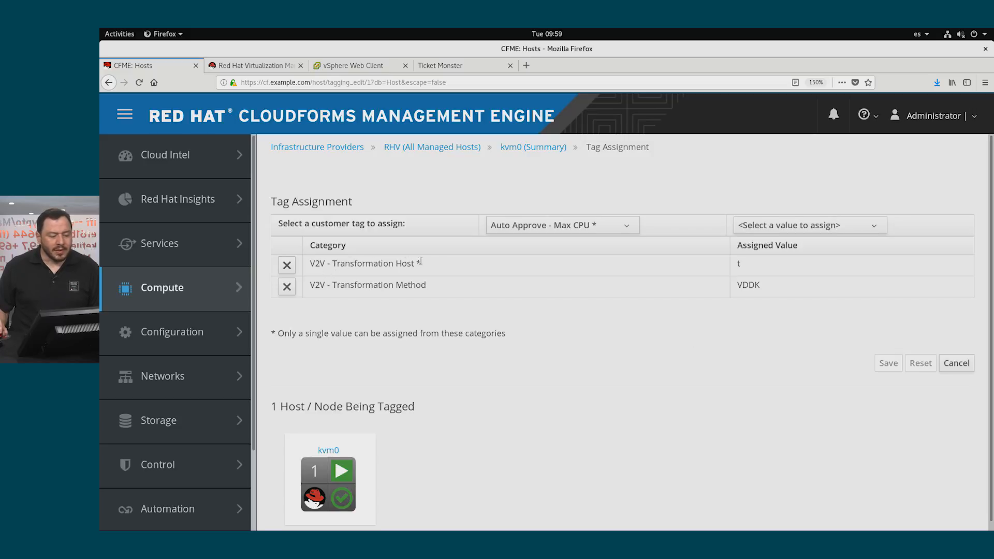
pyautogui.moveTo(748, 269)
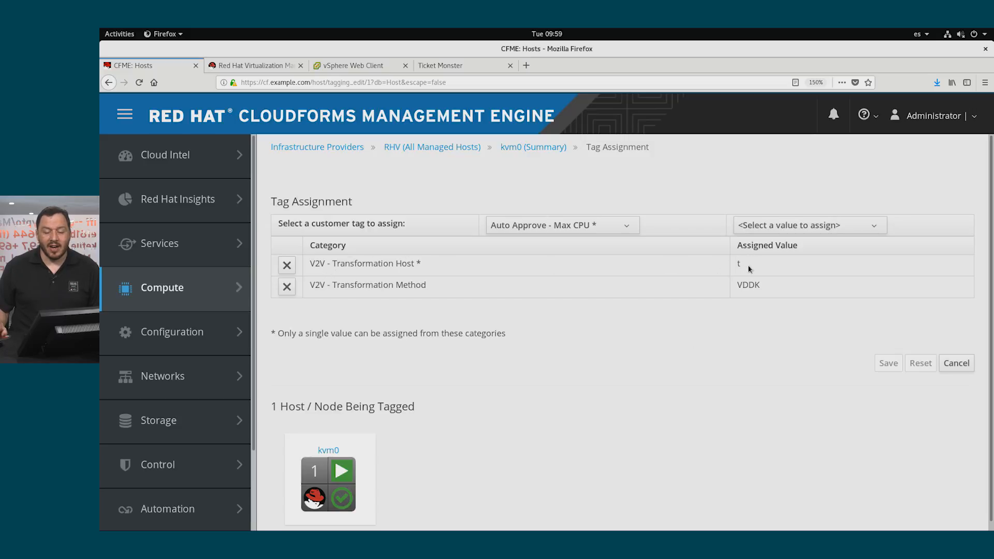
pyautogui.moveTo(423, 267)
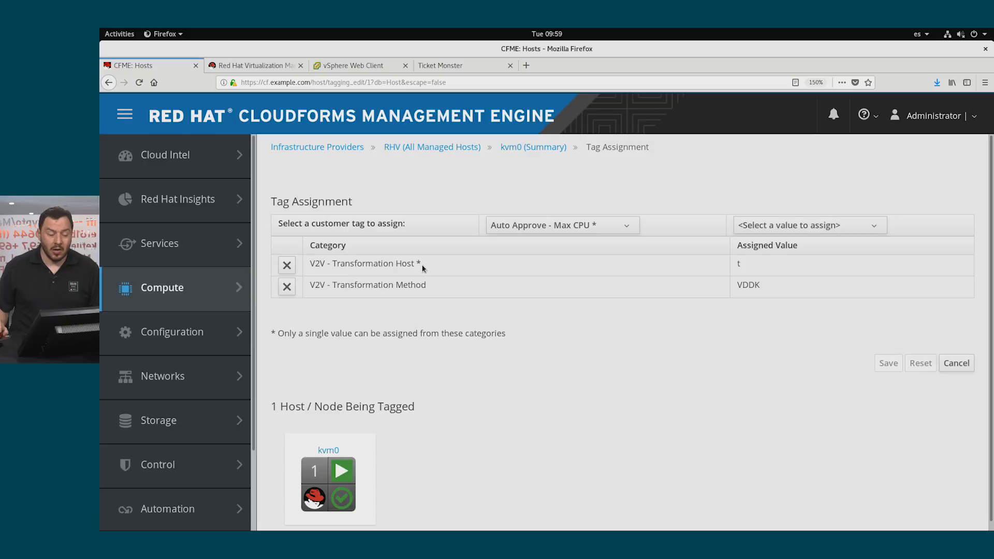
pyautogui.moveTo(768, 286)
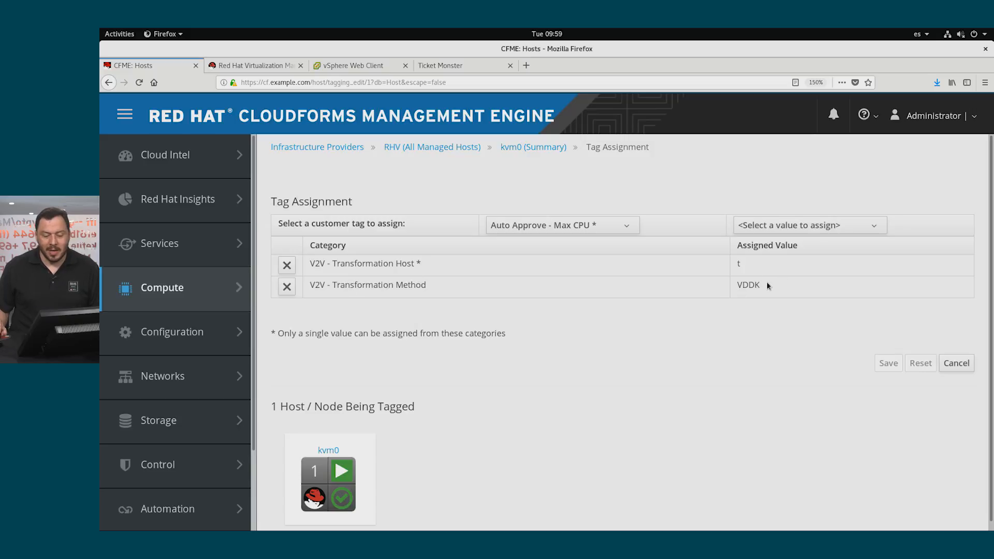
pyautogui.moveTo(717, 314)
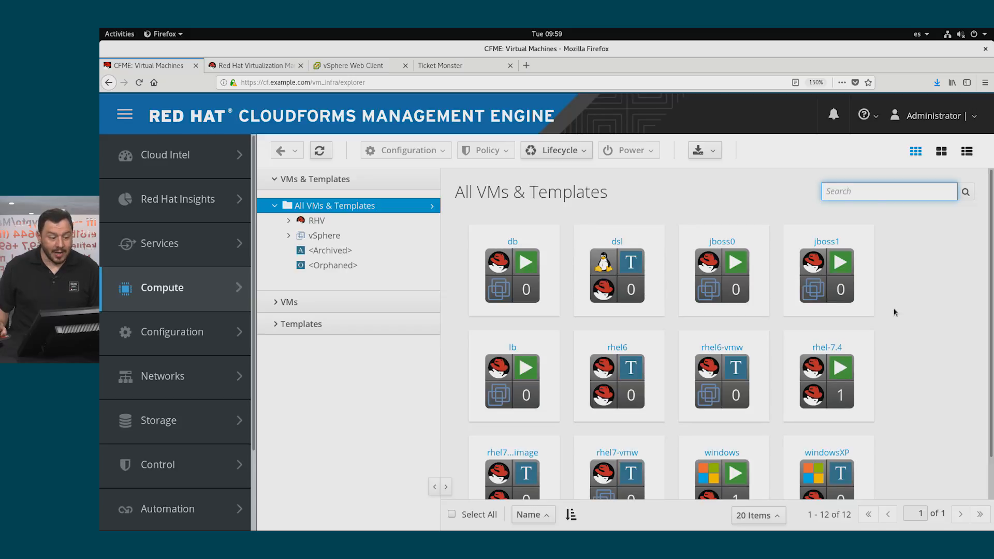
# From all VMs & Templates, narrow to the vSphere VMs: db, jboss0, jboss1, lb, rhel6-vmw, rhel7-vmw.
pyautogui.scroll(-3)
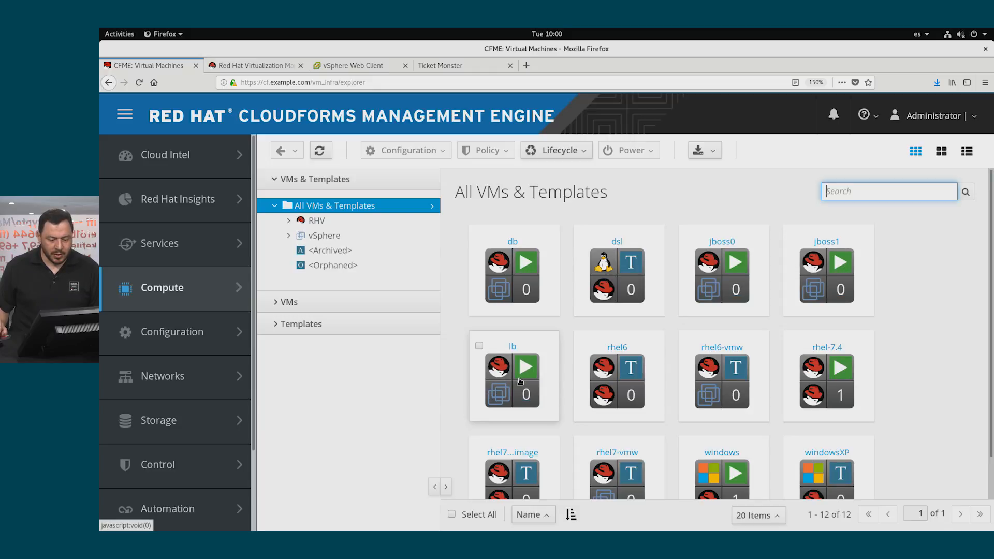
pyautogui.moveTo(863, 239)
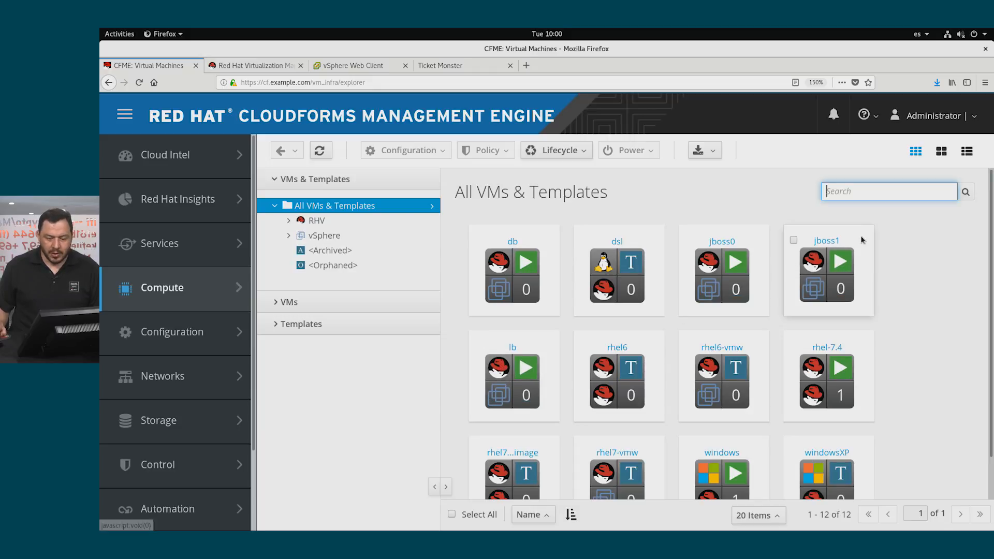
pyautogui.moveTo(722, 278)
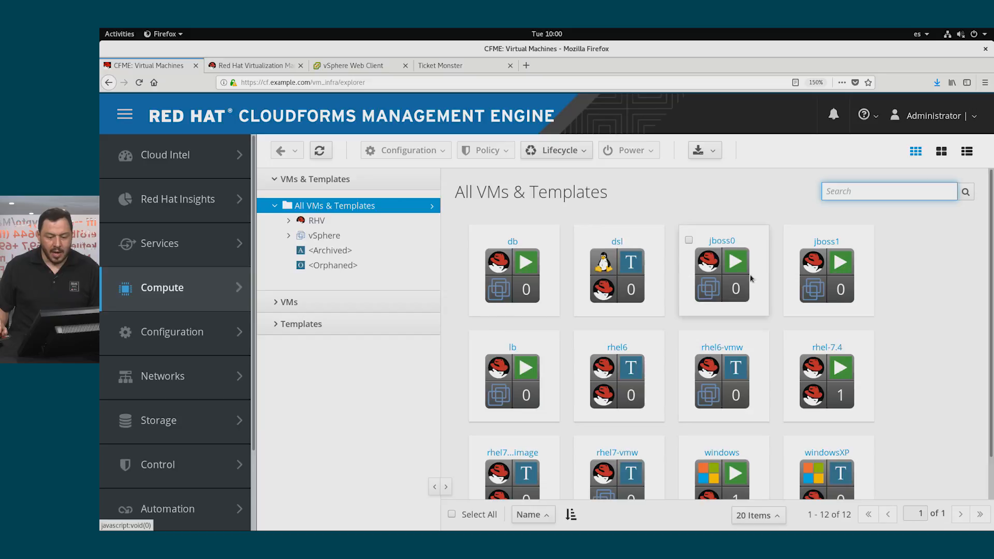
pyautogui.moveTo(652, 173)
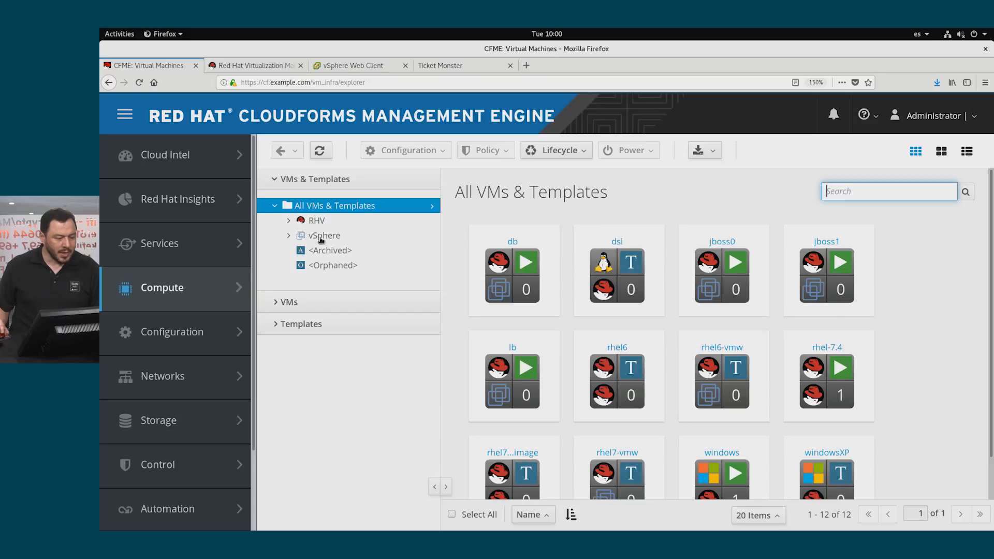
pyautogui.click(323, 235)
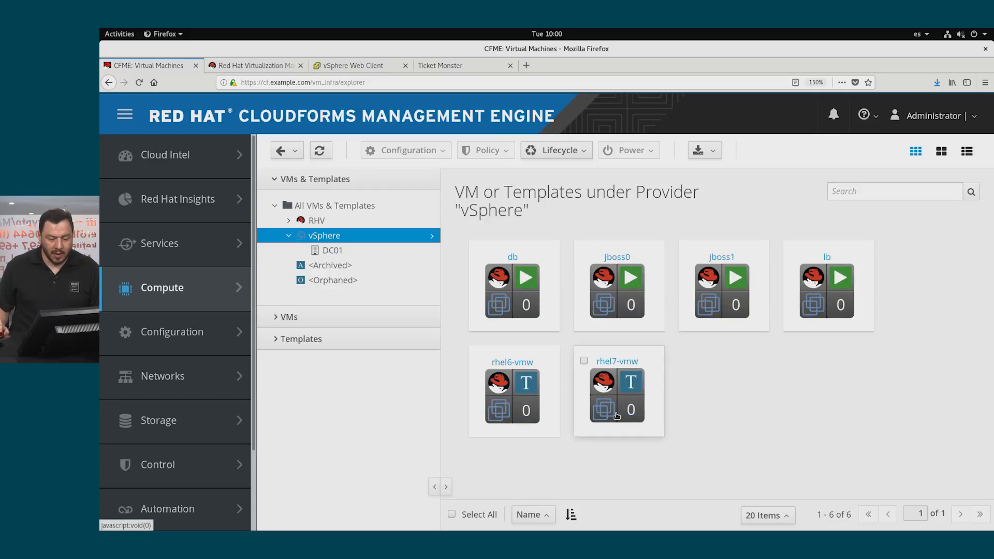
pyautogui.moveTo(660, 386)
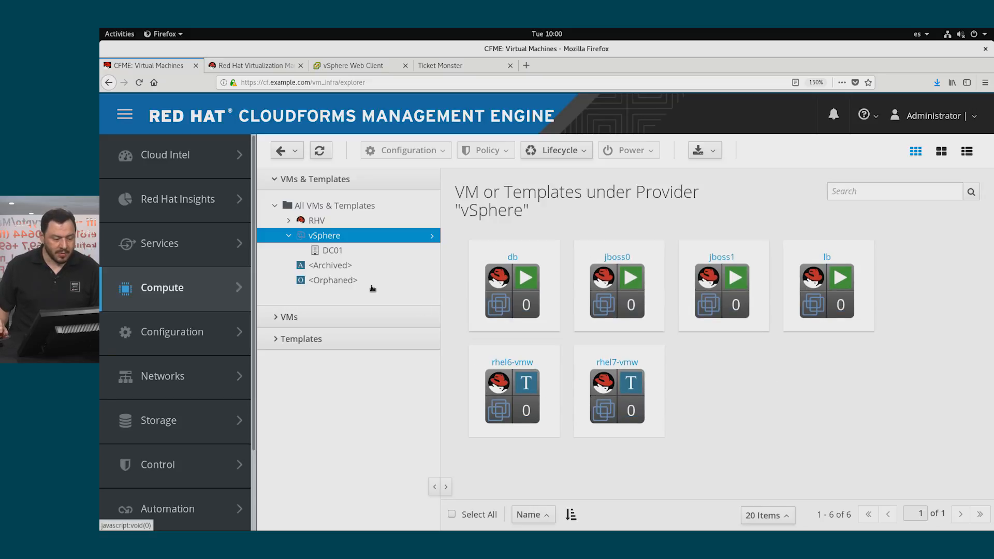
# List the RHV provider's VMs and templates: dsl, rhel6, rhel-7.4, rhel7 image, windows, windowsXP.
pyautogui.click(317, 220)
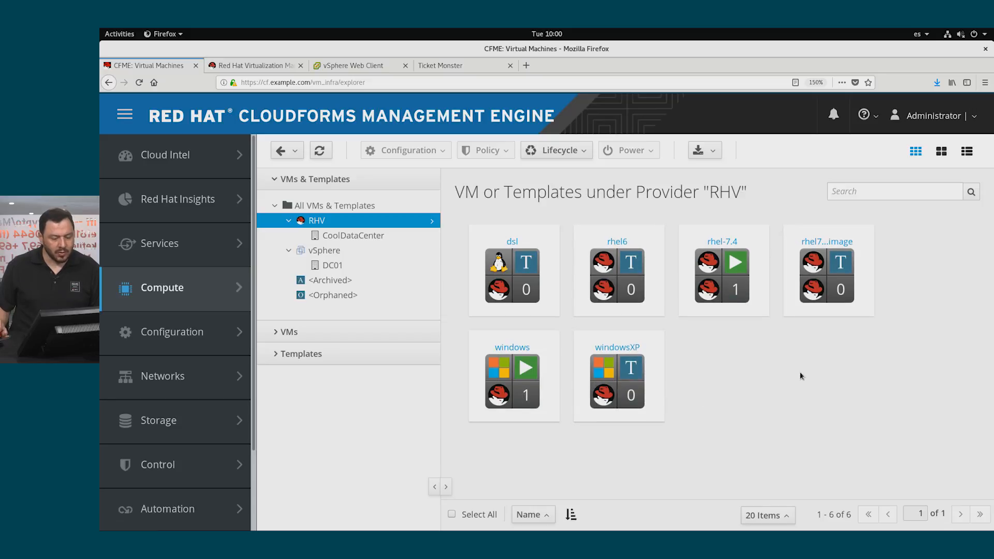
pyautogui.moveTo(709, 367)
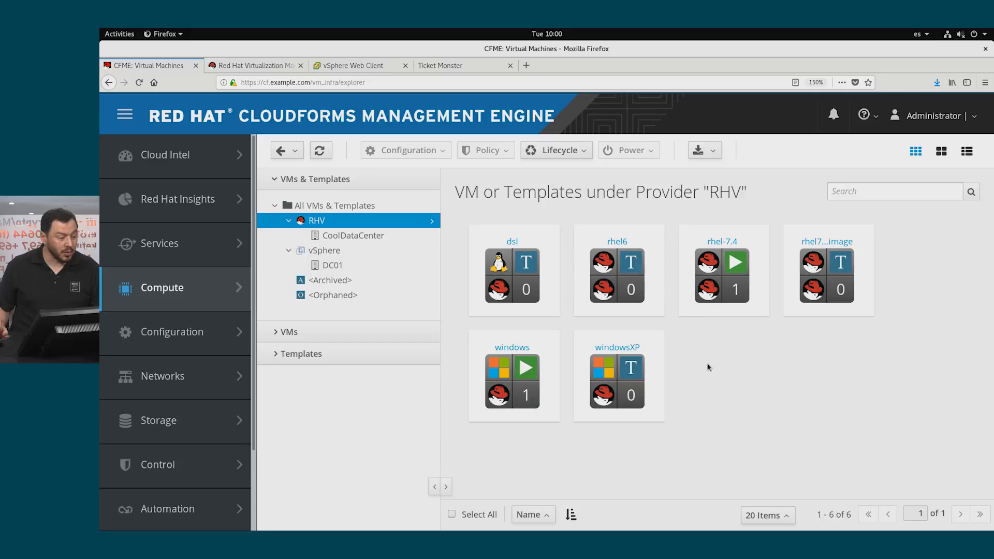
pyautogui.moveTo(771, 390)
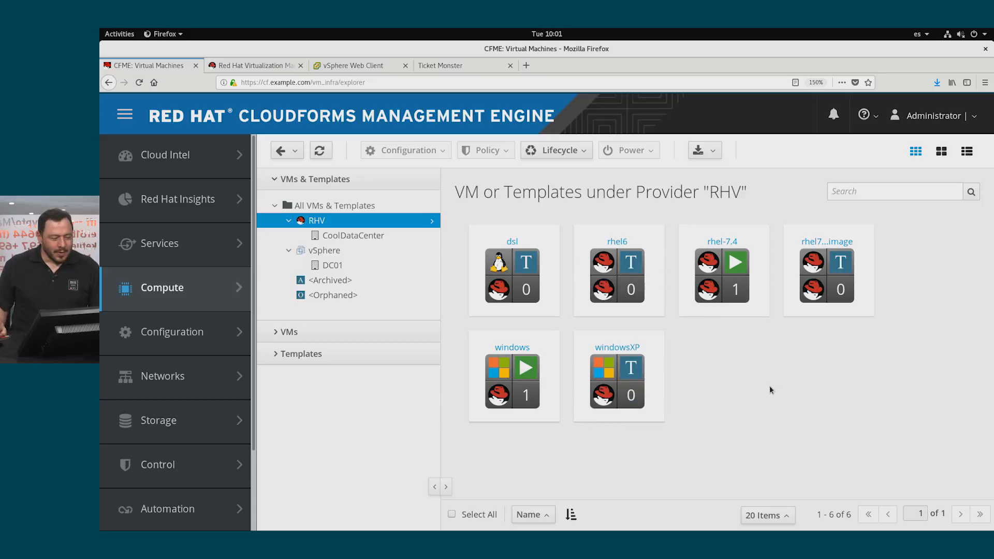
# Navigate from the virtual machines view to the Storage Datastores page.
pyautogui.click(162, 287)
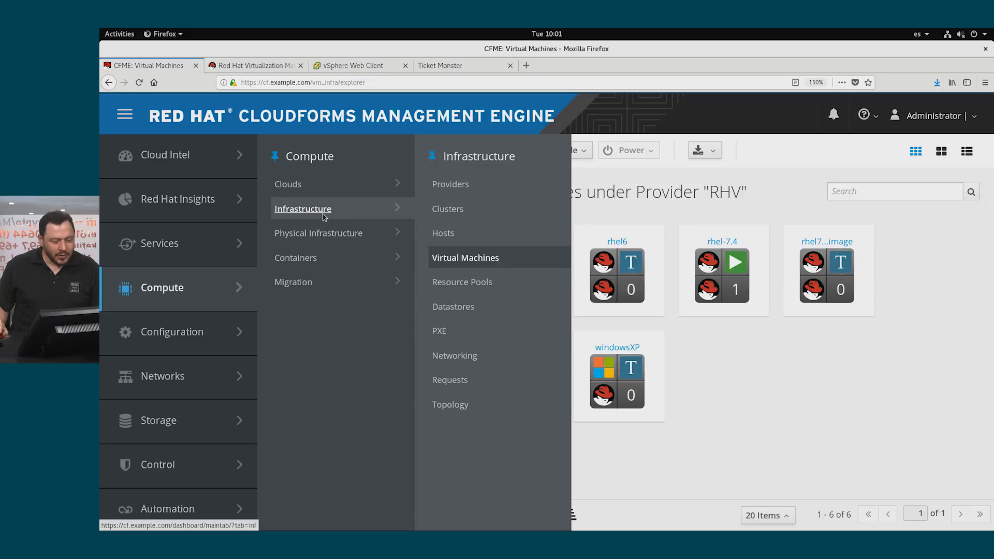
pyautogui.click(465, 258)
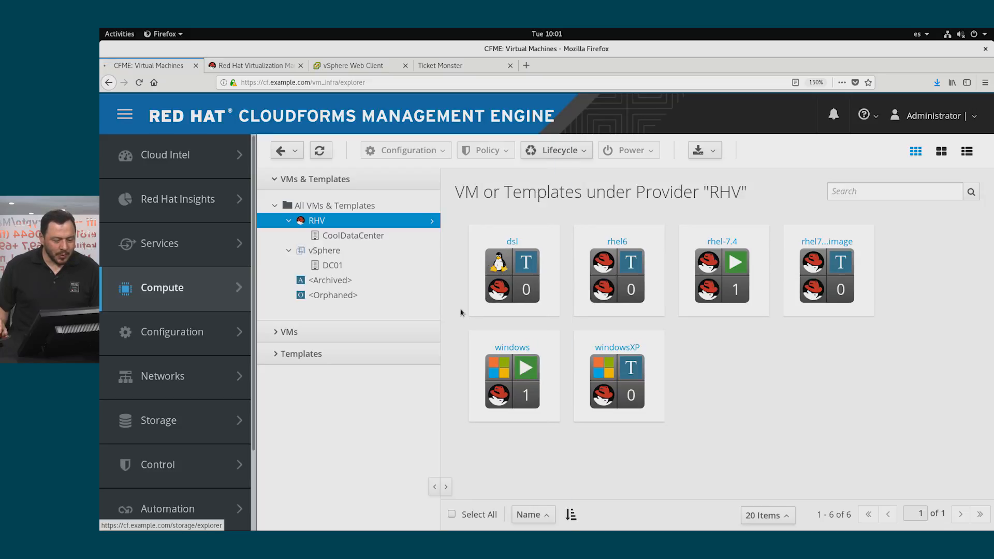
pyautogui.click(158, 421)
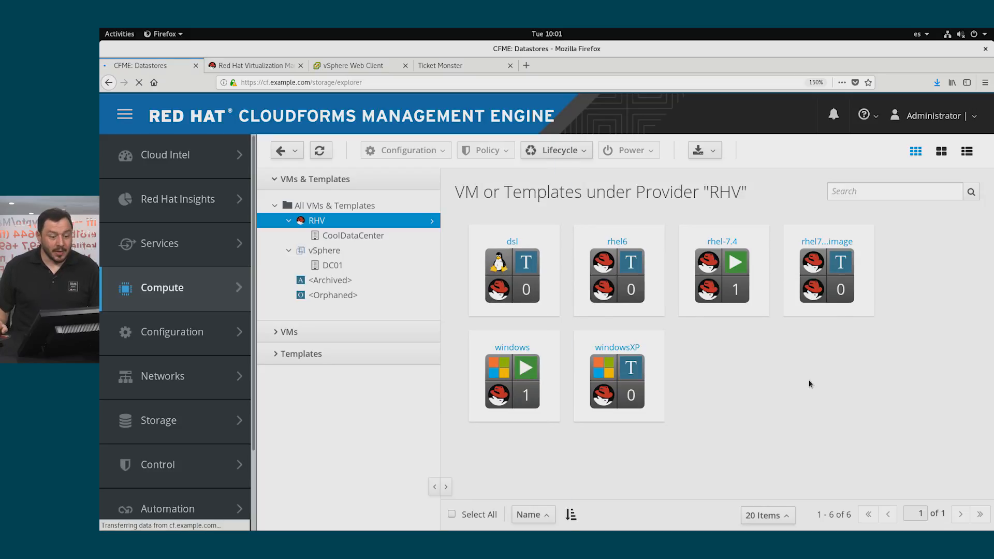